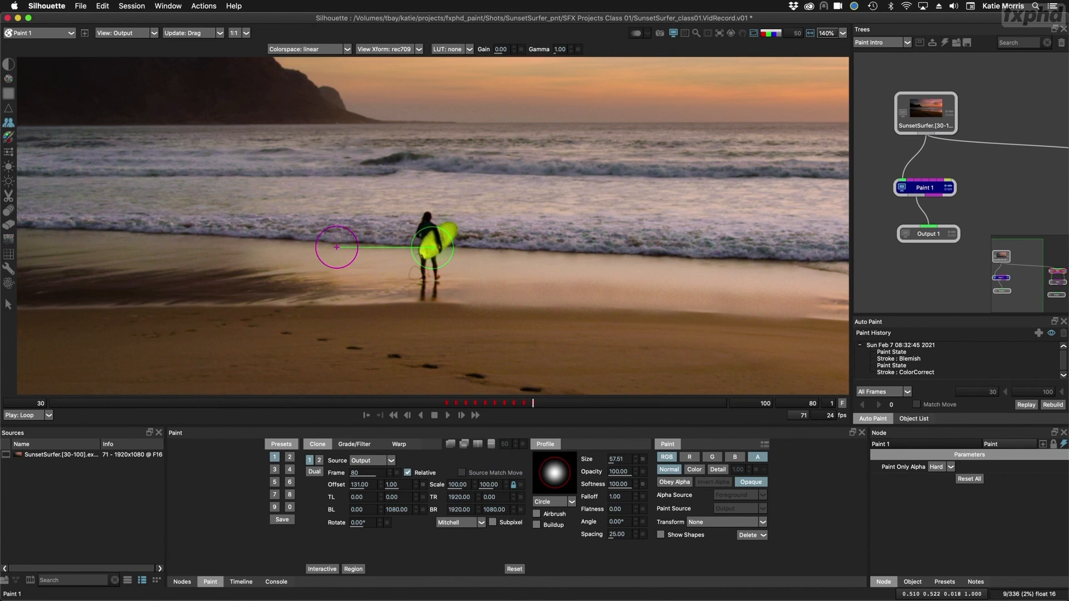
# Step: Clone-paint a second surfer onto the beach left of the original
pyautogui.moveTo(334, 246); pyautogui.dragTo(232, 228)
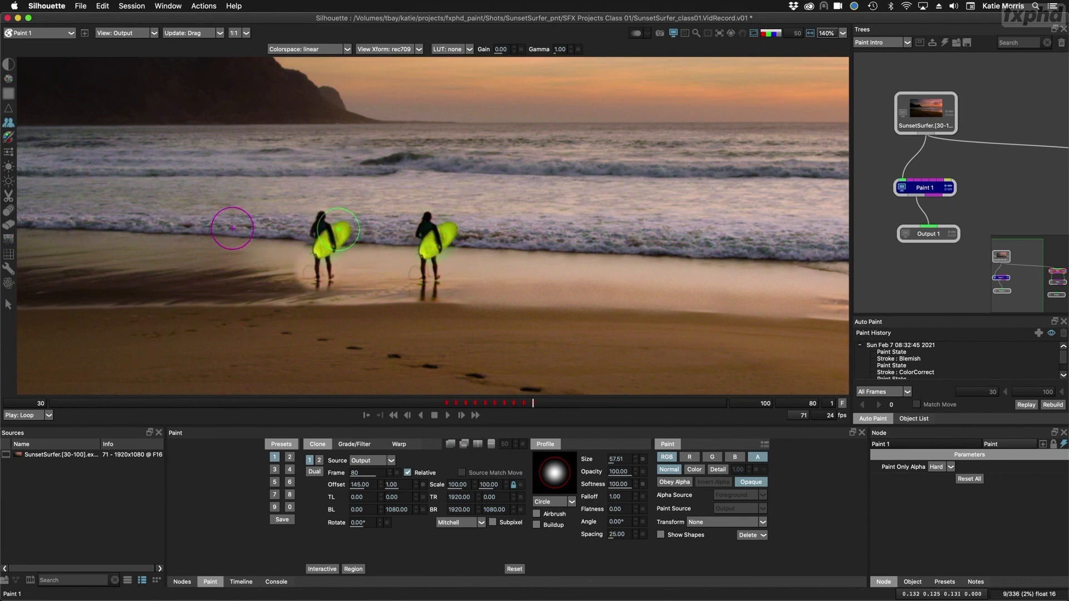
pyautogui.click(316, 444)
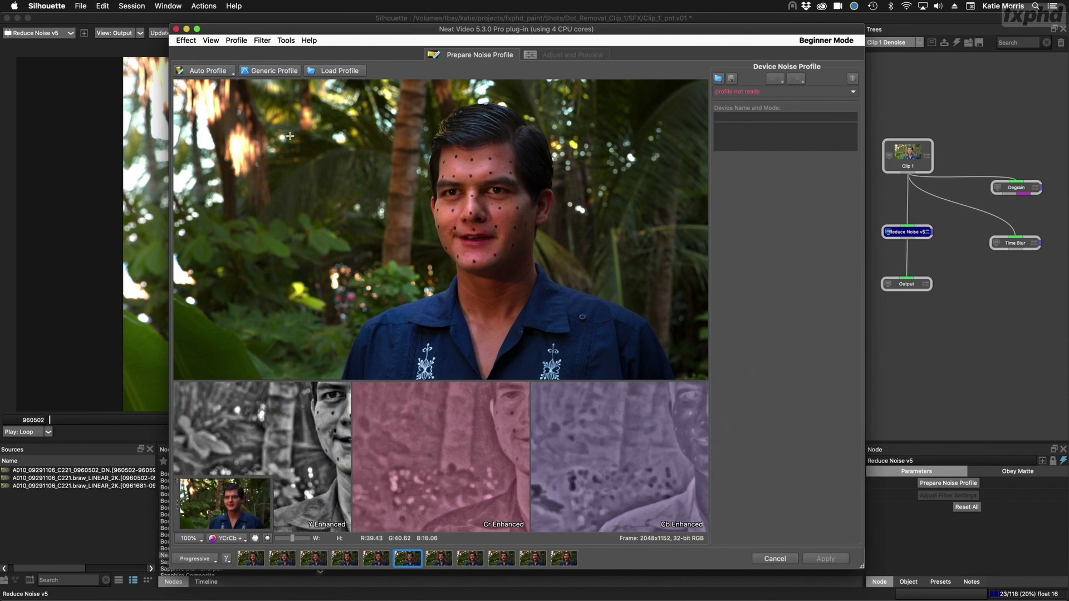
# Step: Launch Neat Video's Prepare Noise Profile window for the dotted-face interview clip
pyautogui.click(207, 70)
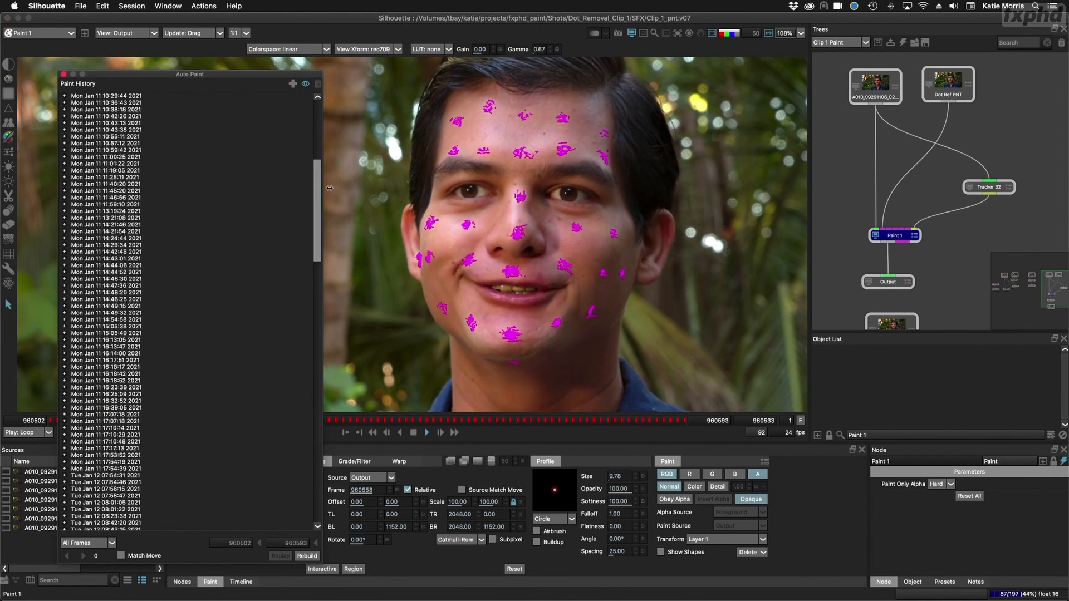
# Step: Scroll through the Auto Paint history of dot-removal strokes
pyautogui.scroll(-3)
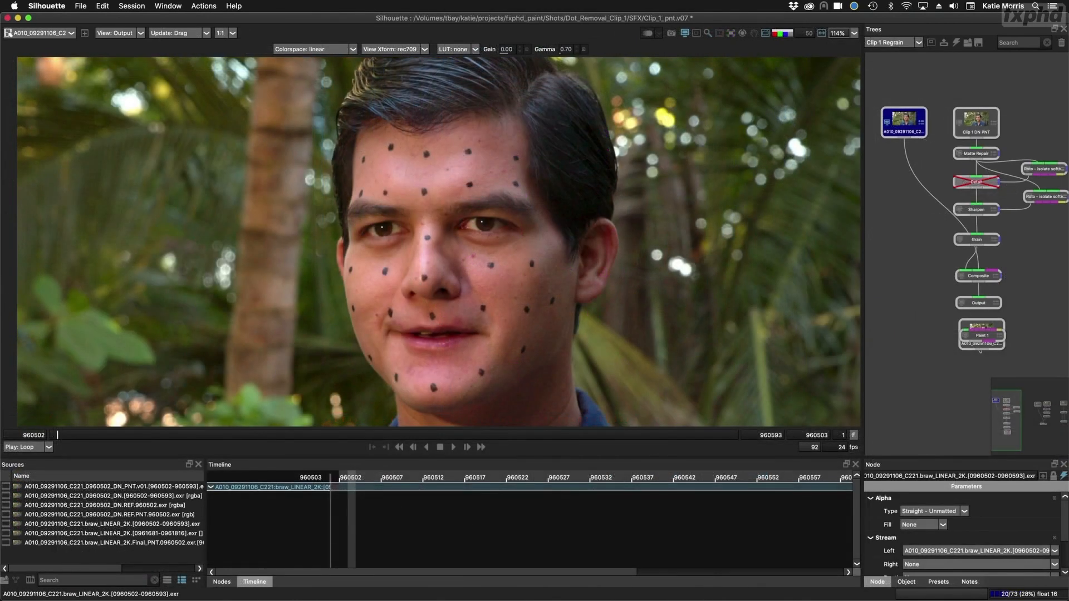
# Step: View the Clip 1 source node showing the face covered in tracking dots
pyautogui.click(980, 334)
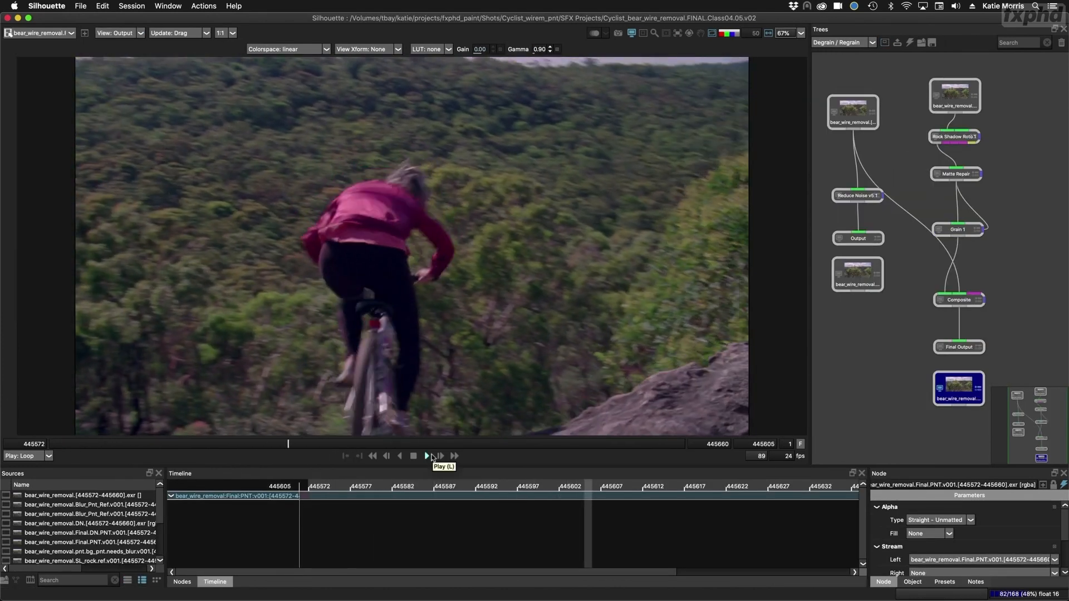
# Step: Play the cyclist wire-removal clip in the viewer
pyautogui.click(427, 455)
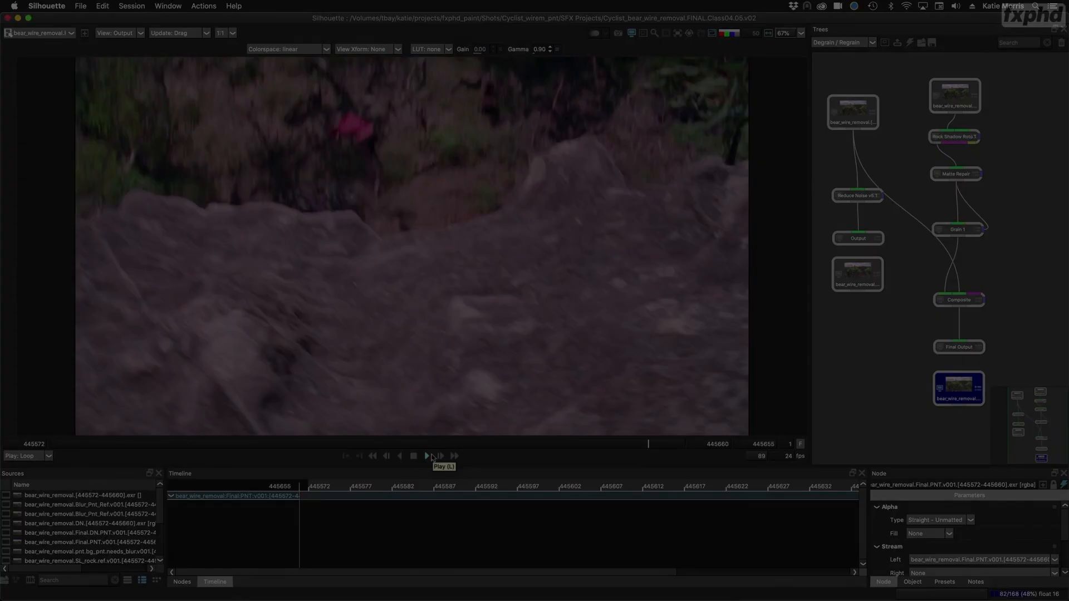